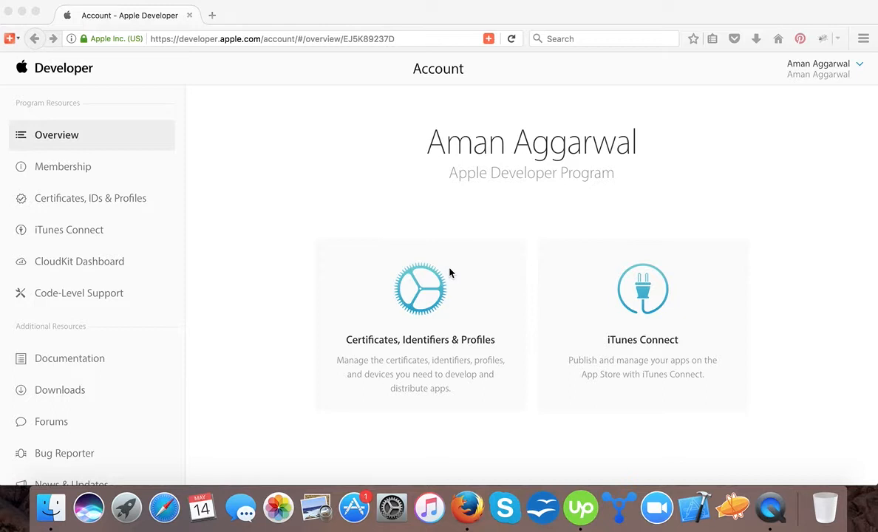
mouse_move(342, 79)
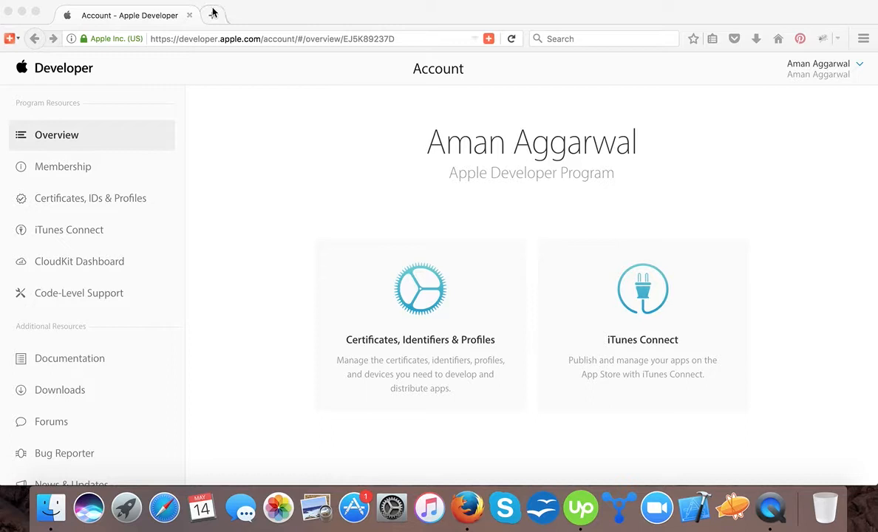
mouse_move(213, 14)
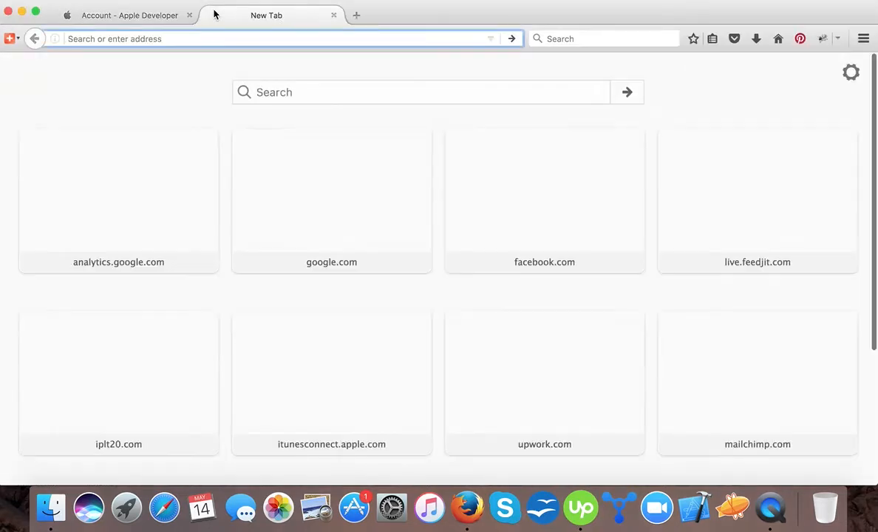
Enter developer.apple.com/ in the new tab and return to the developer account page
text(developer.apple.com/)
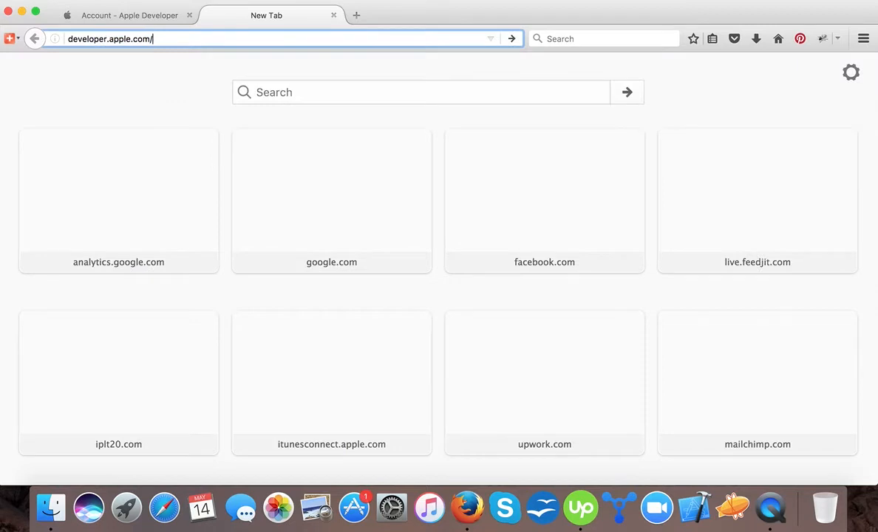
key(Return)
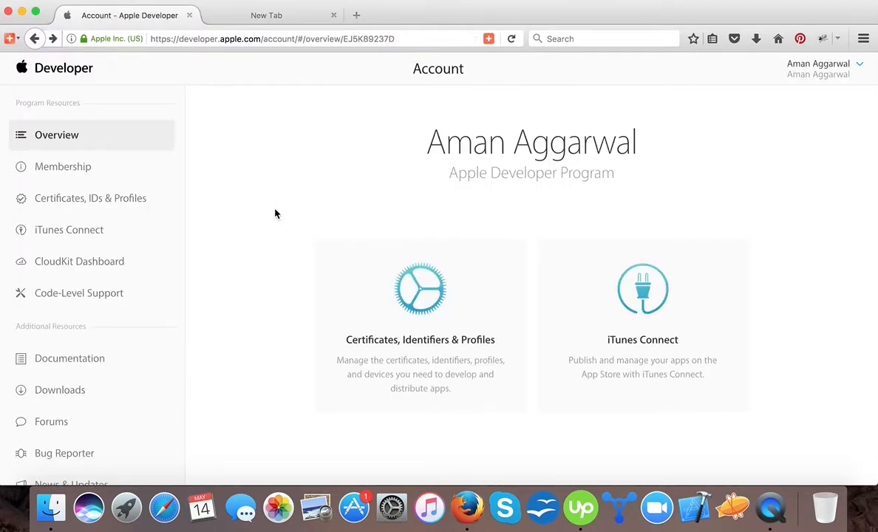
mouse_move(437, 331)
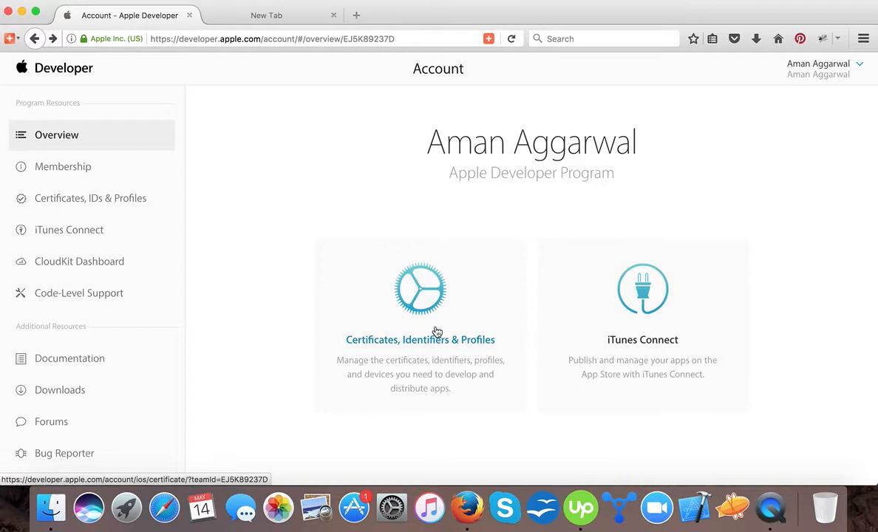
mouse_move(456, 316)
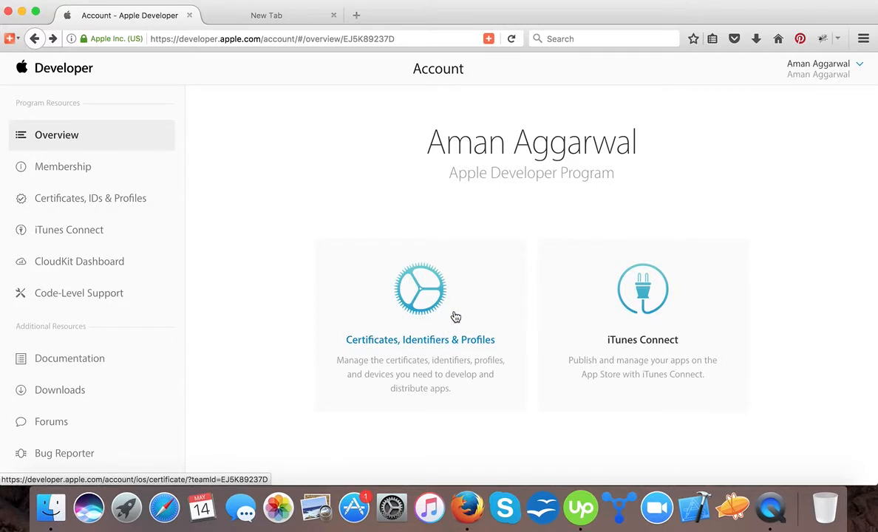
mouse_move(707, 290)
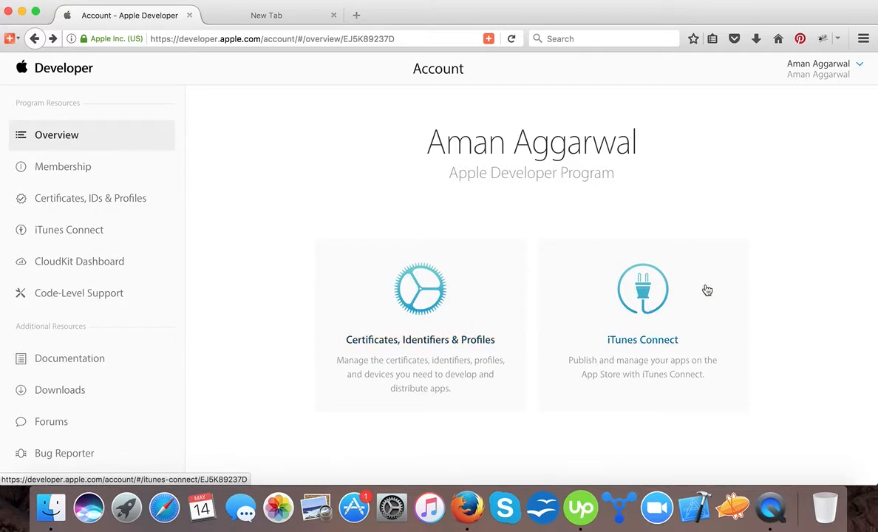
mouse_move(523, 354)
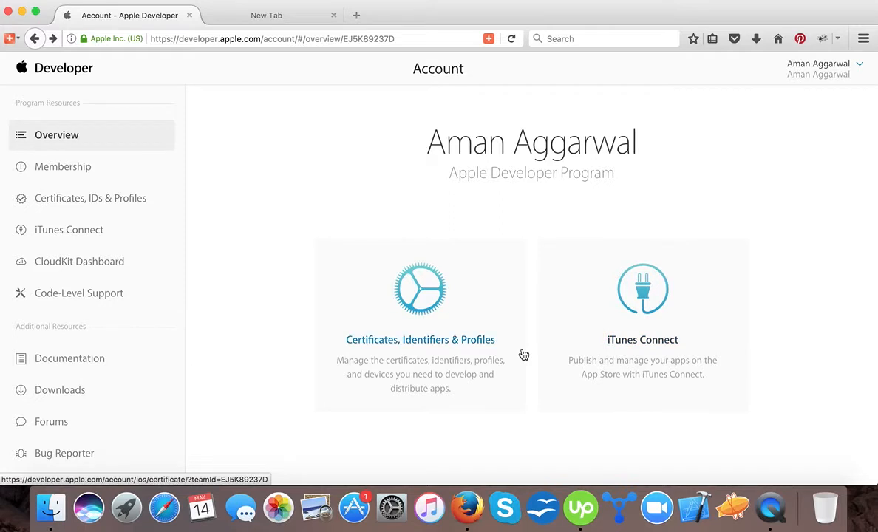
mouse_move(390, 372)
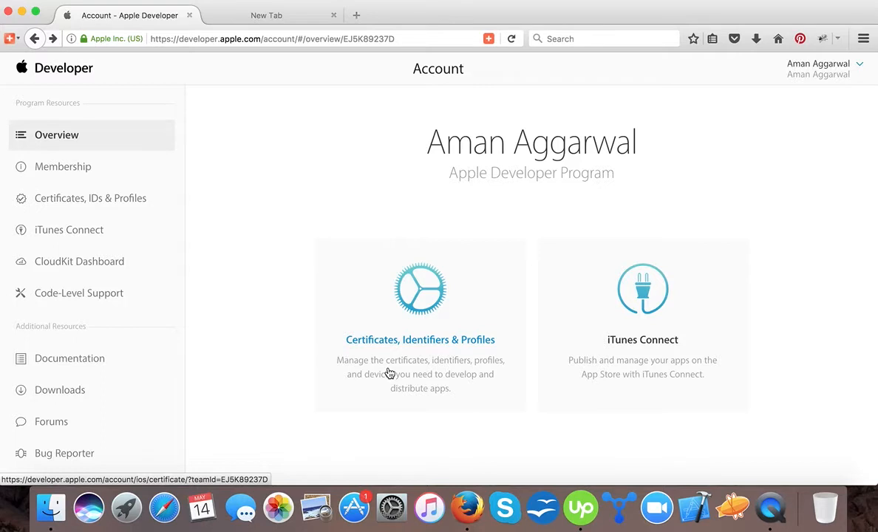
mouse_move(349, 390)
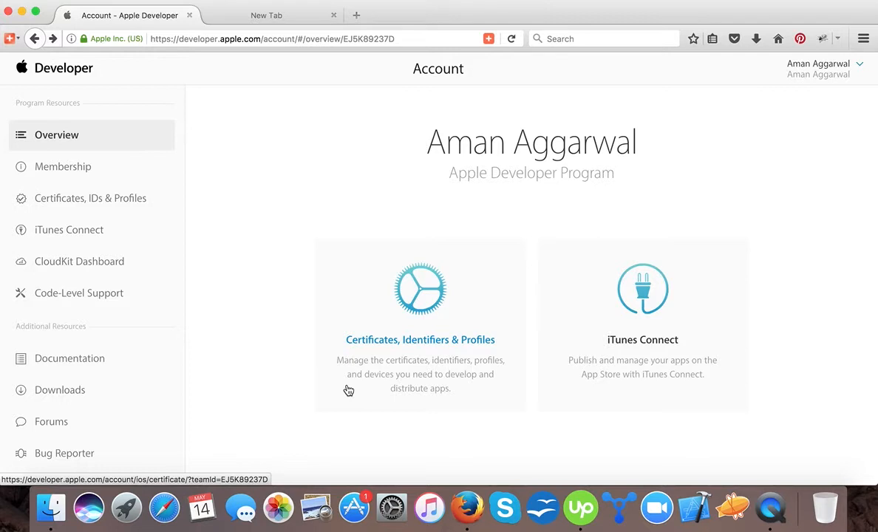
mouse_move(418, 341)
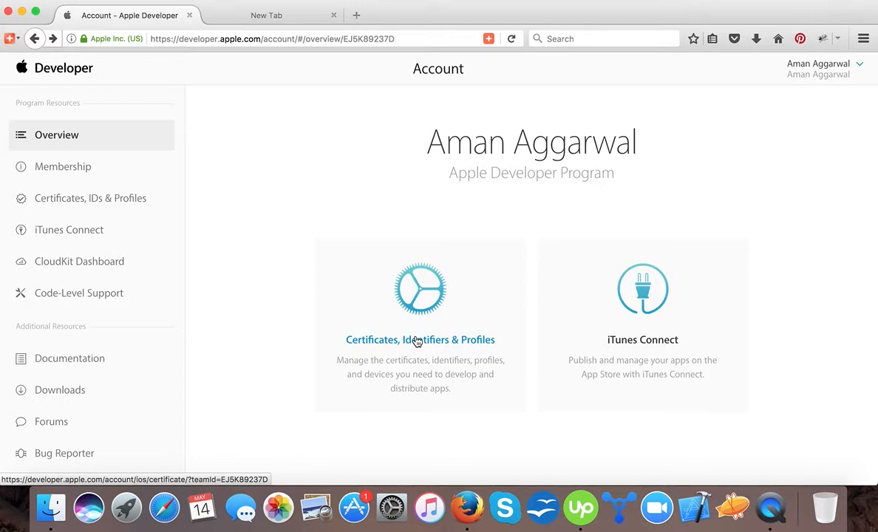
Open the Certificates, Identifiers & Profiles card to load the four iOS certificates
click(419, 339)
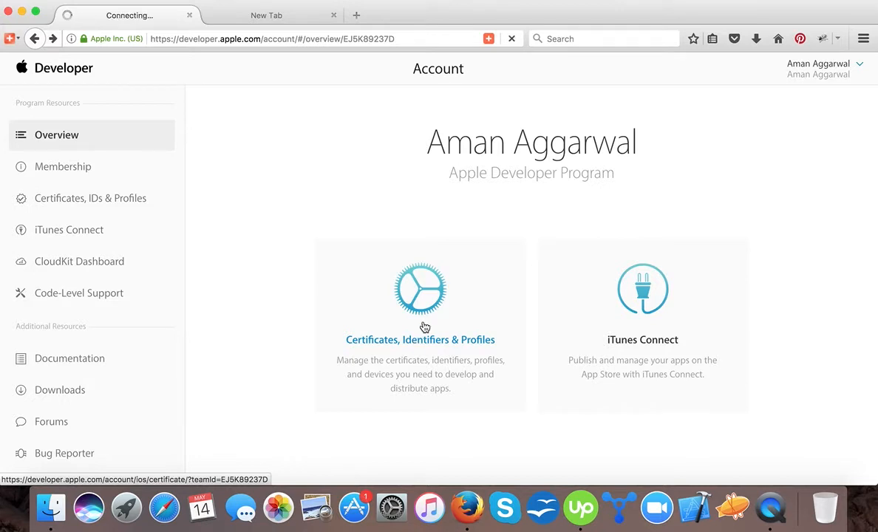
click(419, 339)
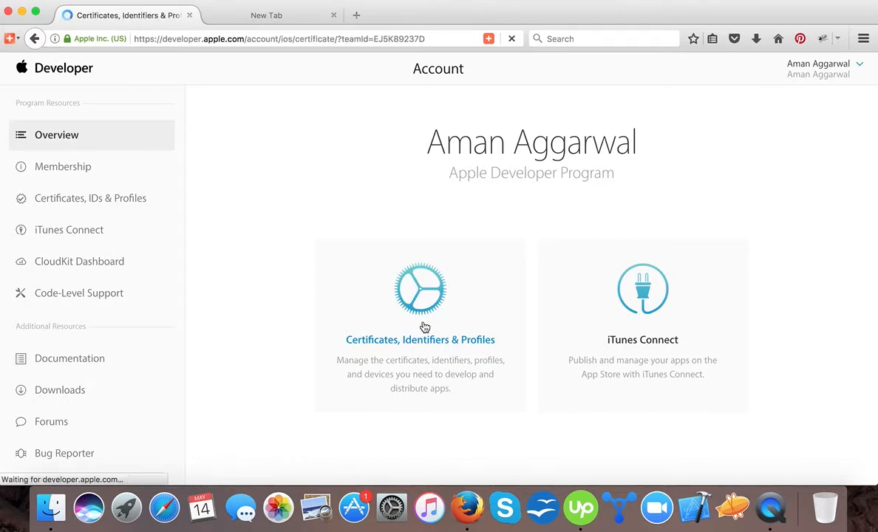
click(419, 339)
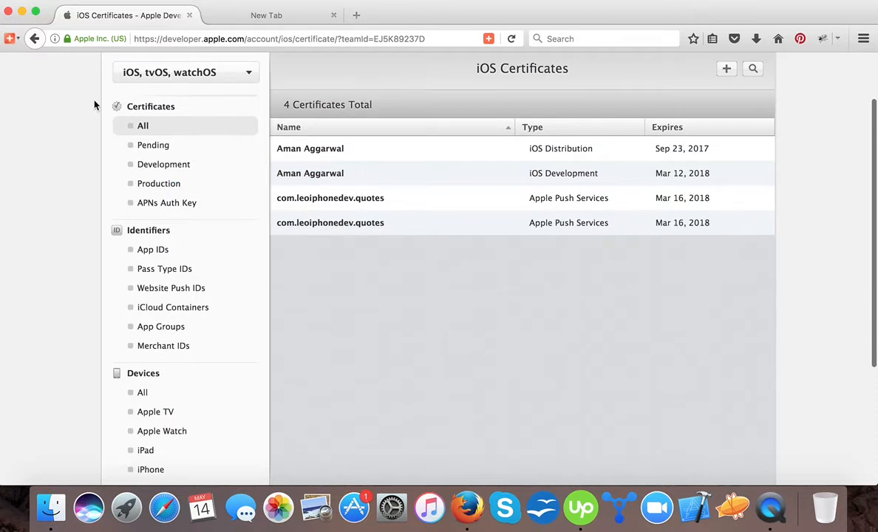
scroll(down, 3)
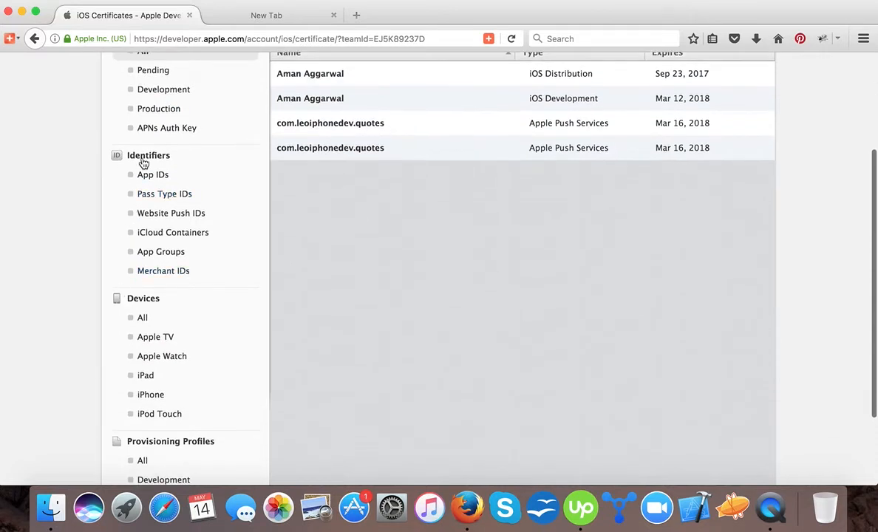
scroll(down, 3)
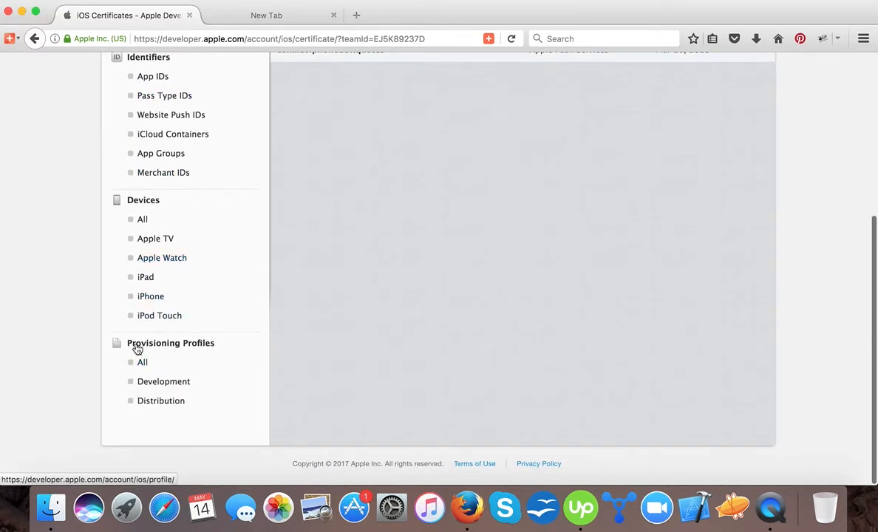
scroll(up, 3)
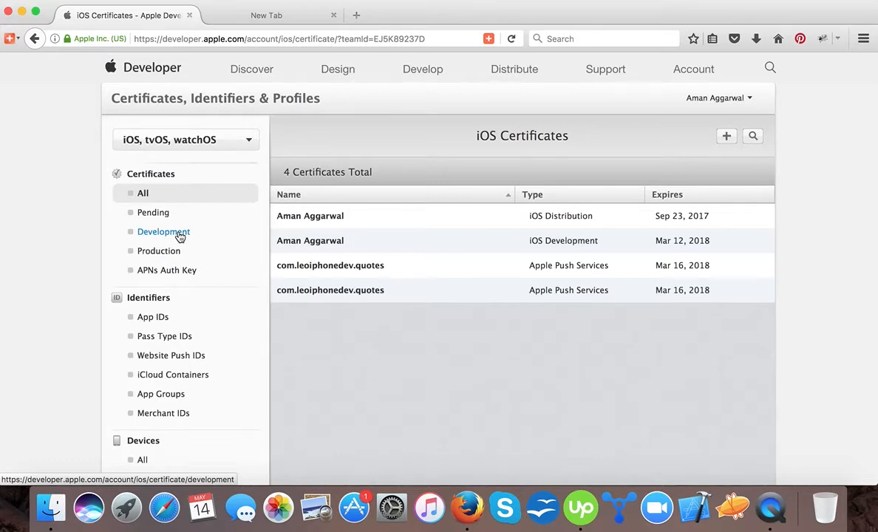
mouse_move(159, 250)
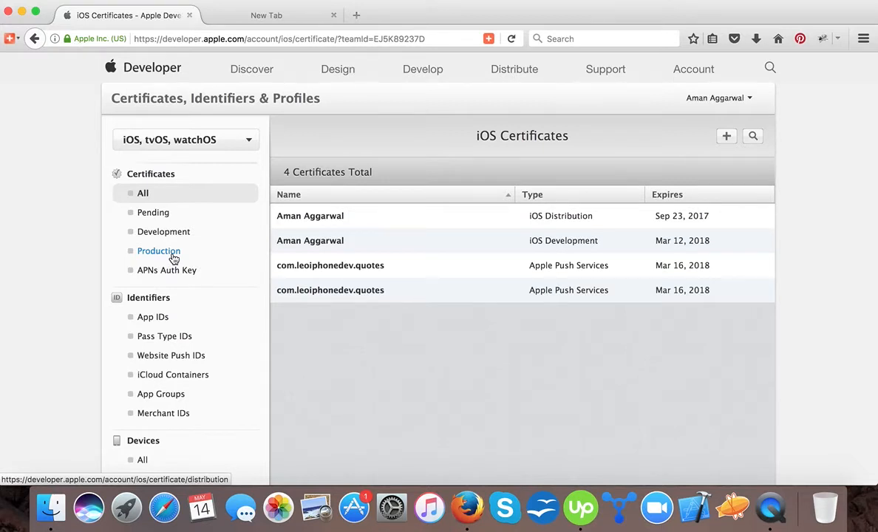
scroll(down, 3)
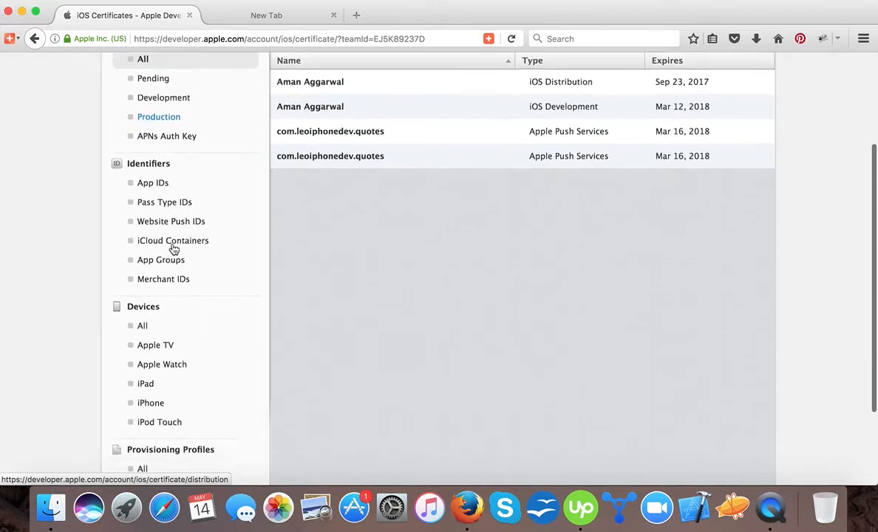
scroll(down, 3)
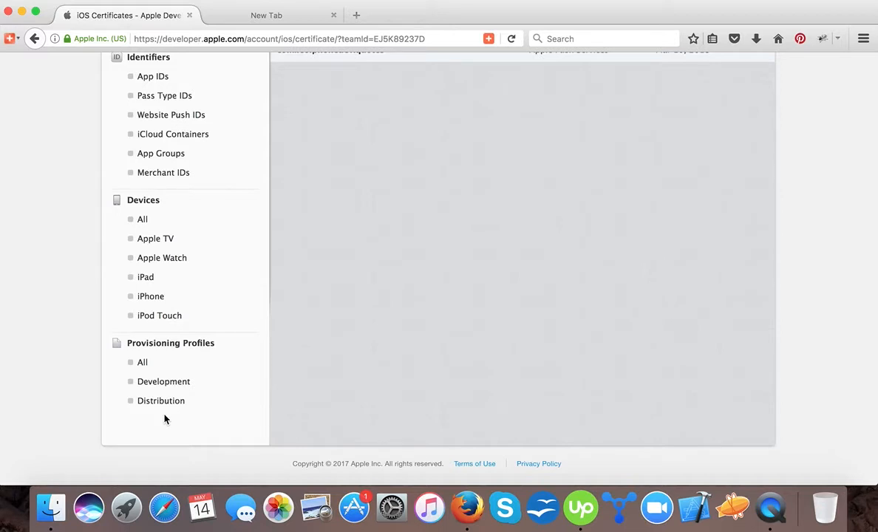
mouse_move(162, 257)
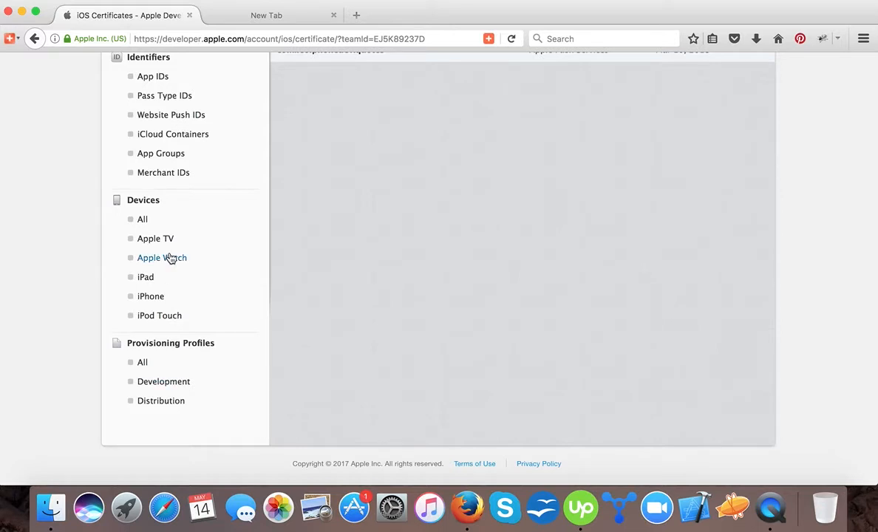
scroll(up, 3)
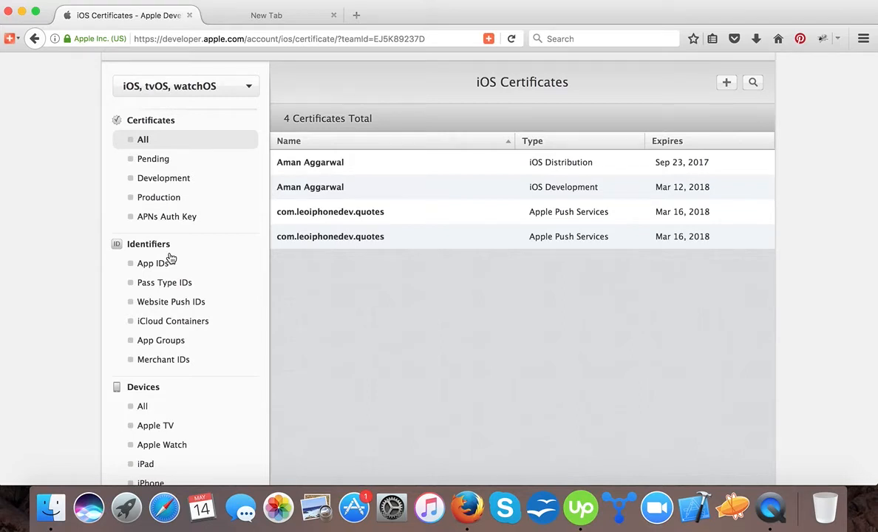
Filter certificates to Development, leaving the single iOS Development certificate
click(163, 177)
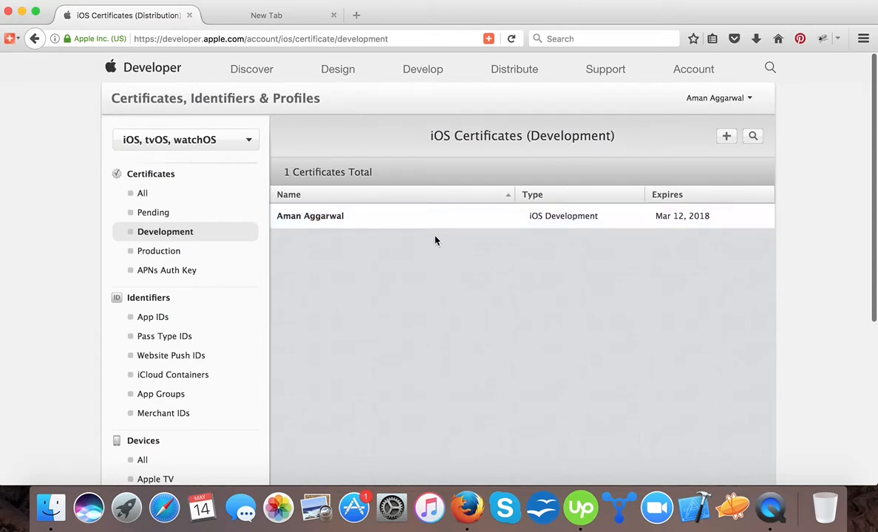
mouse_move(726, 136)
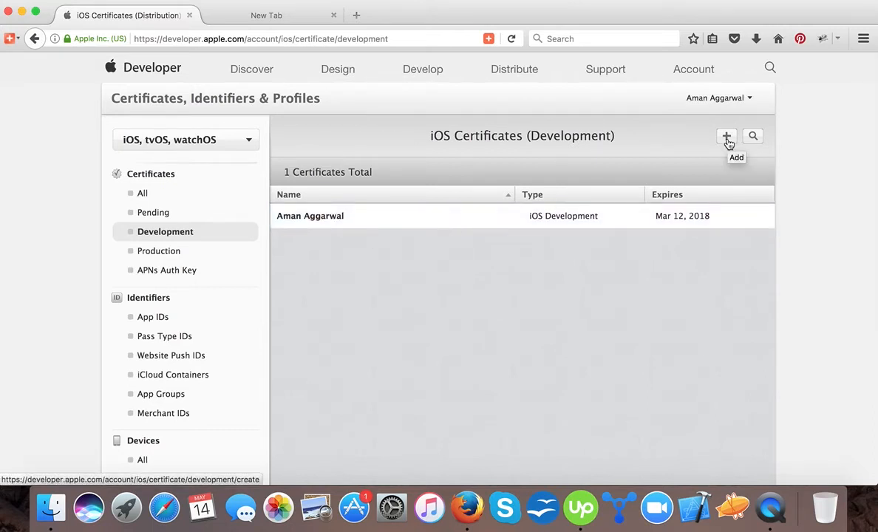
Add a new certificate and select iOS App Development as its type
click(725, 136)
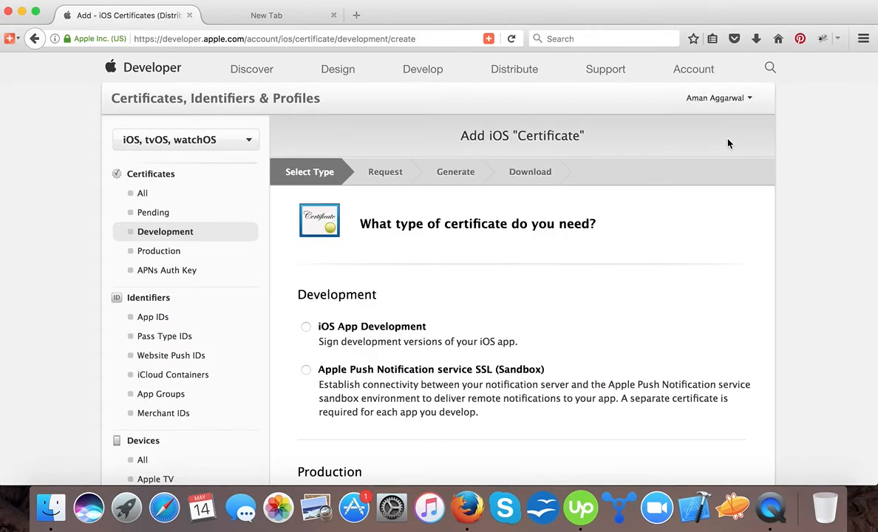
scroll(down, 3)
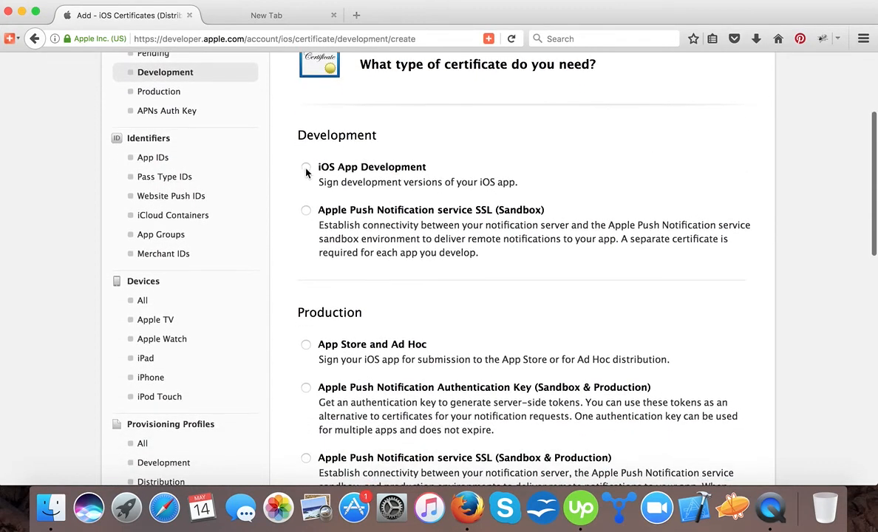
click(306, 167)
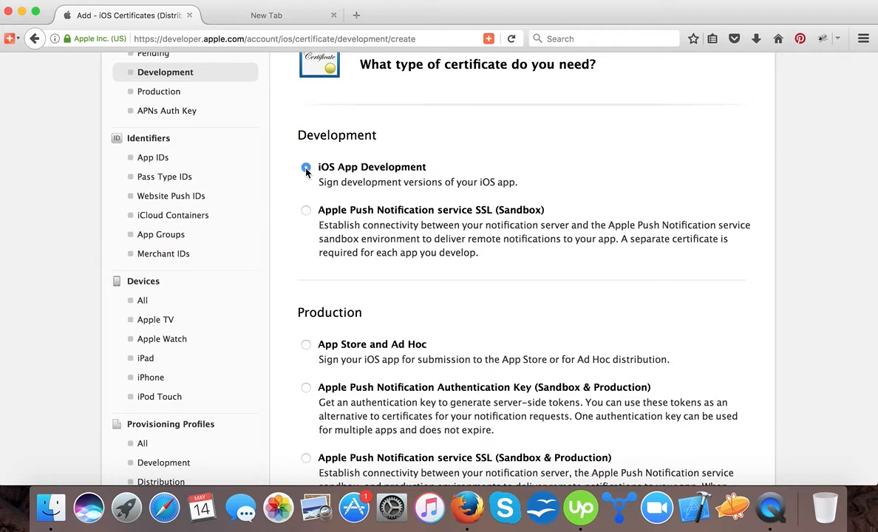
click(306, 167)
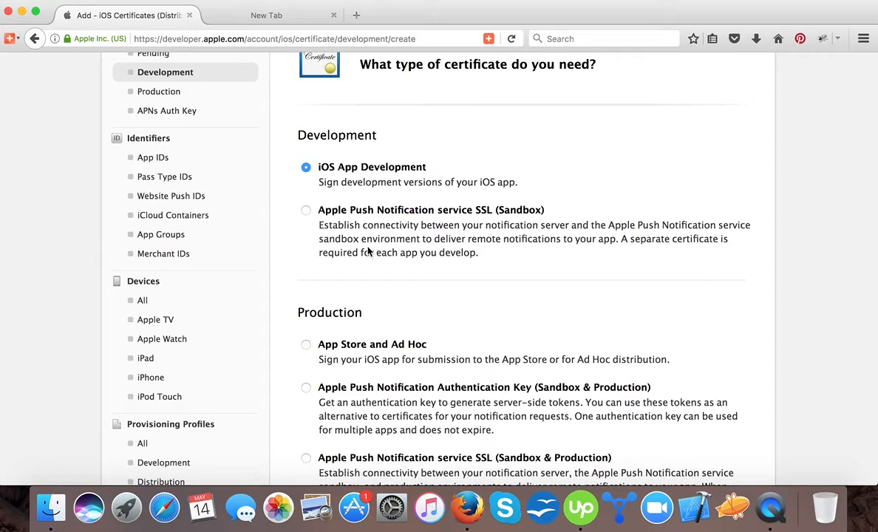
scroll(down, 3)
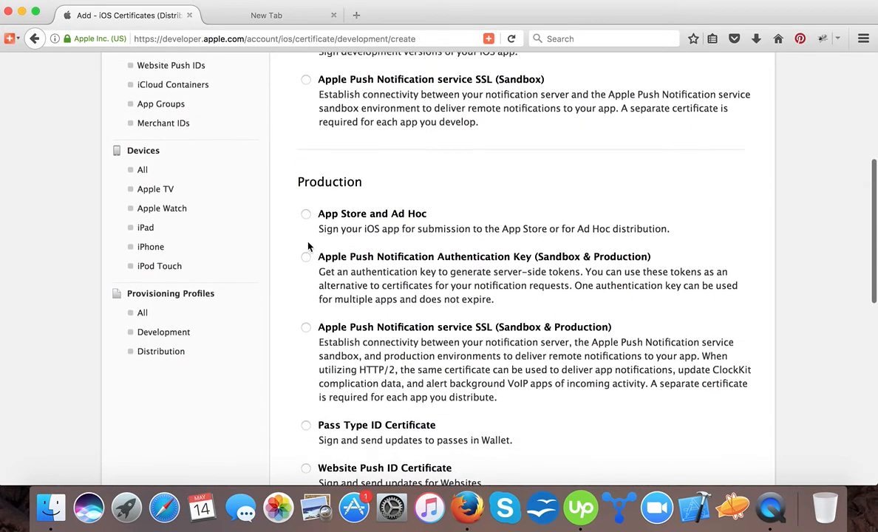
scroll(down, 3)
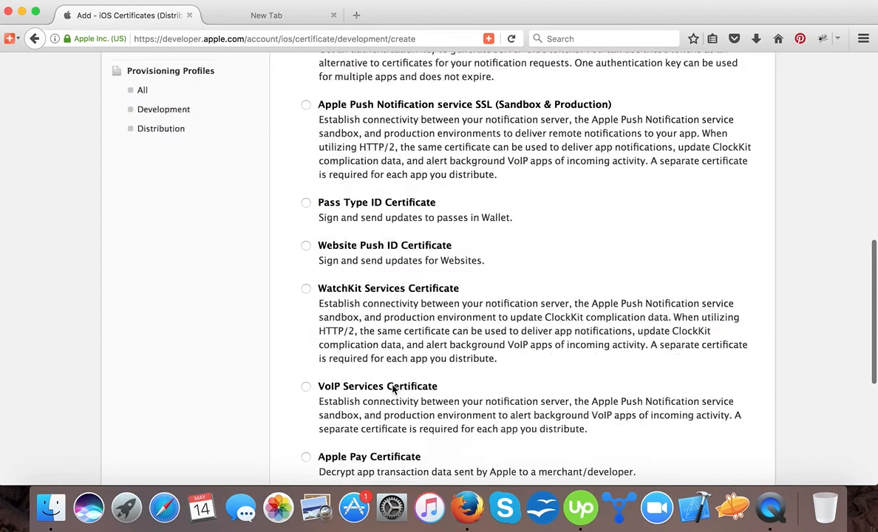
scroll(up, 3)
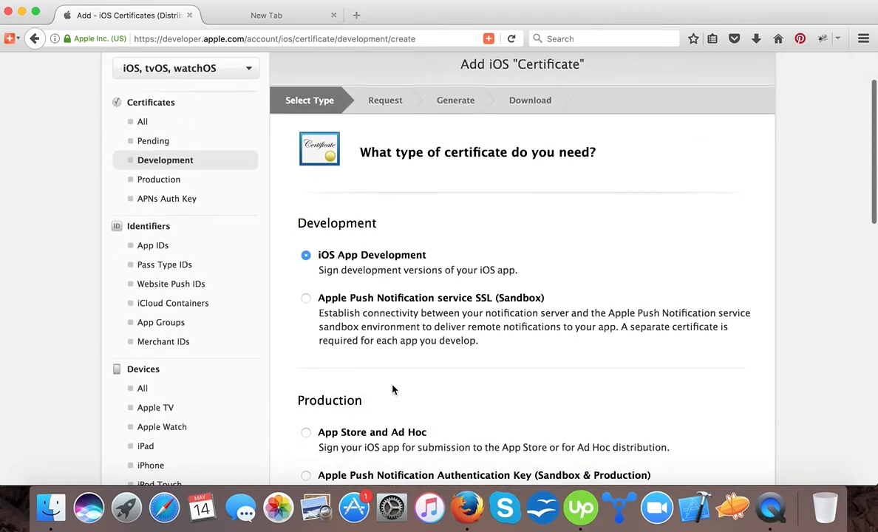
Continue with iOS App Development to the Certificate Signing Request instructions page
scroll(down, 3)
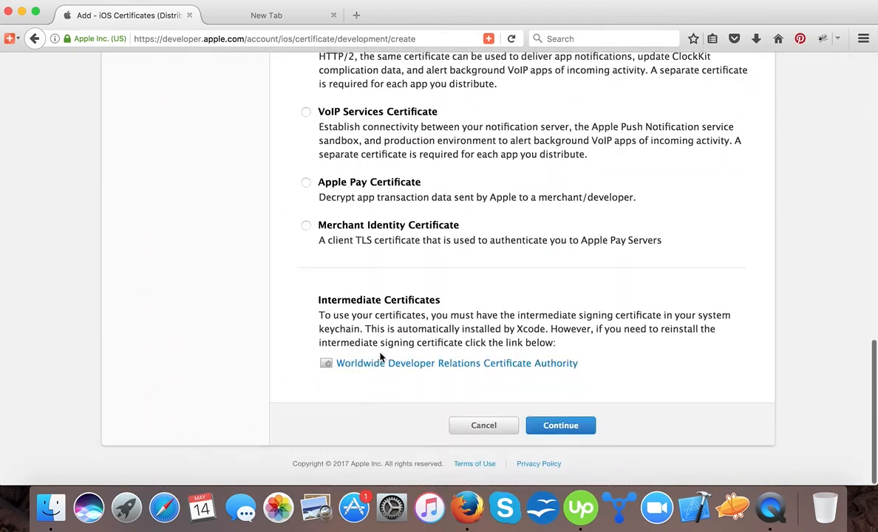
click(560, 424)
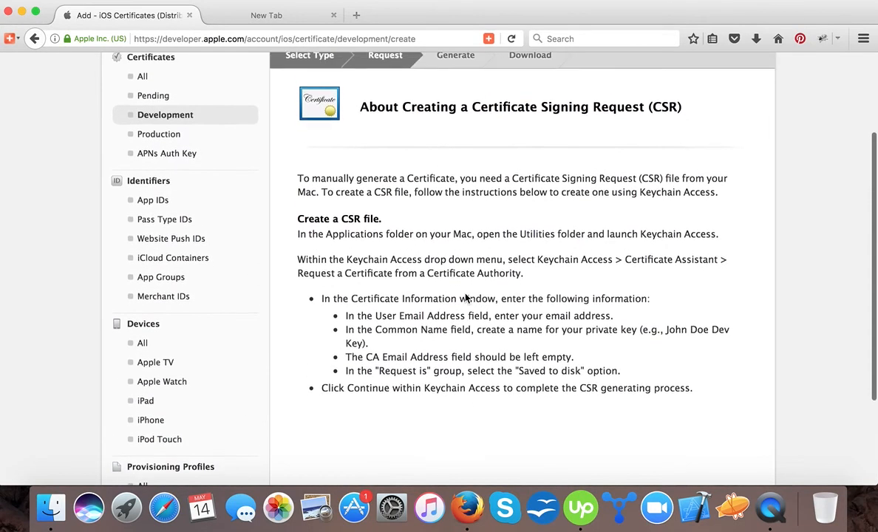
scroll(up, 3)
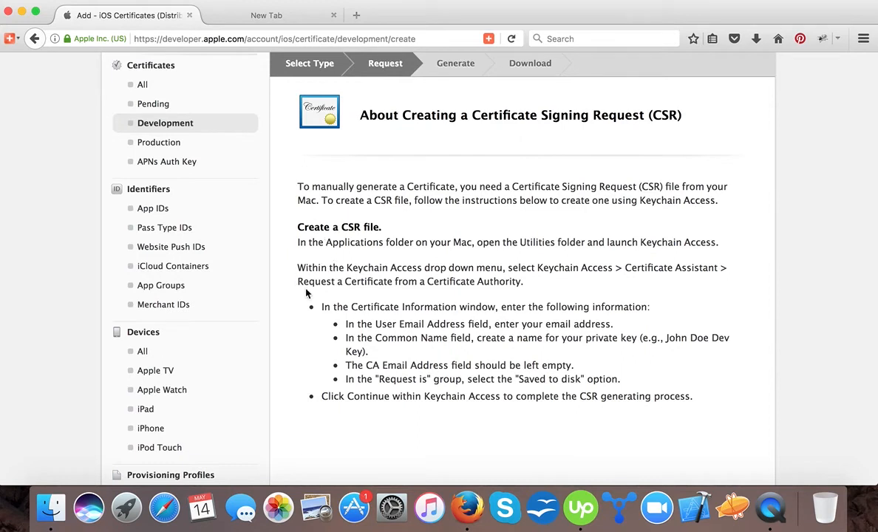
mouse_move(692, 66)
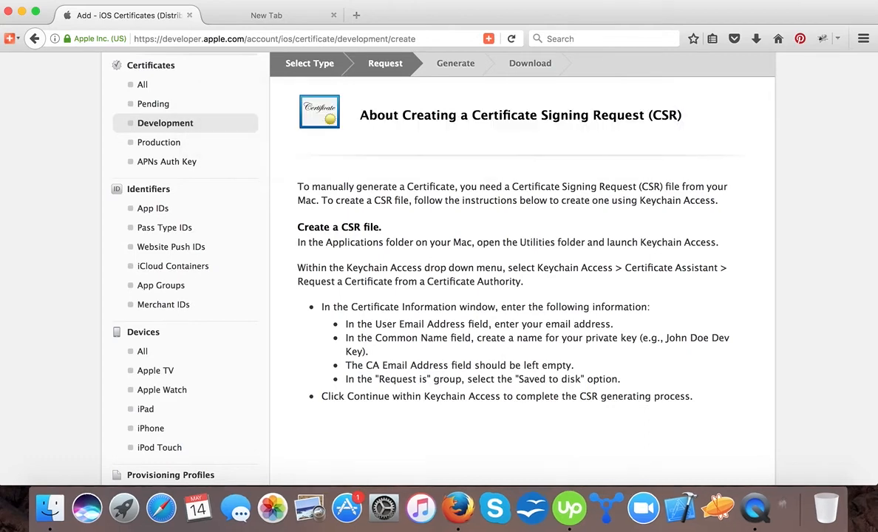
mouse_move(786, 501)
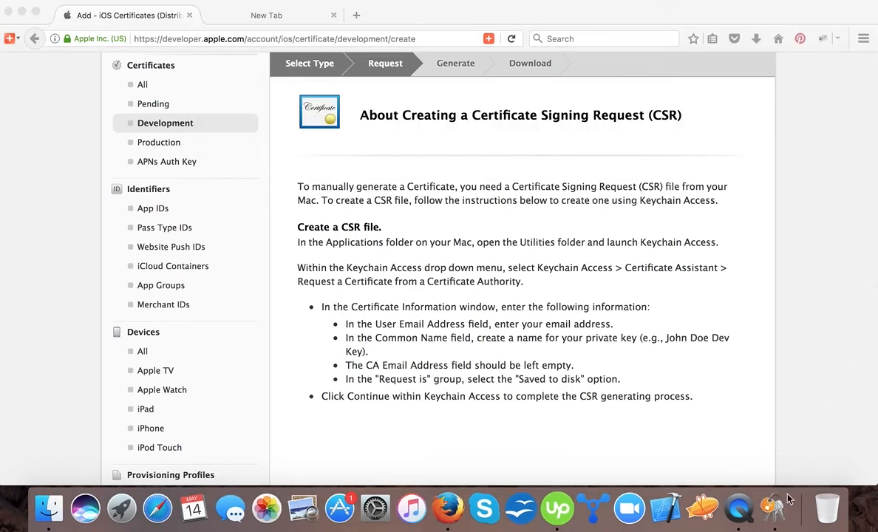
Start a Certificate Assistant request from a certificate authority and enter the email address
click(772, 508)
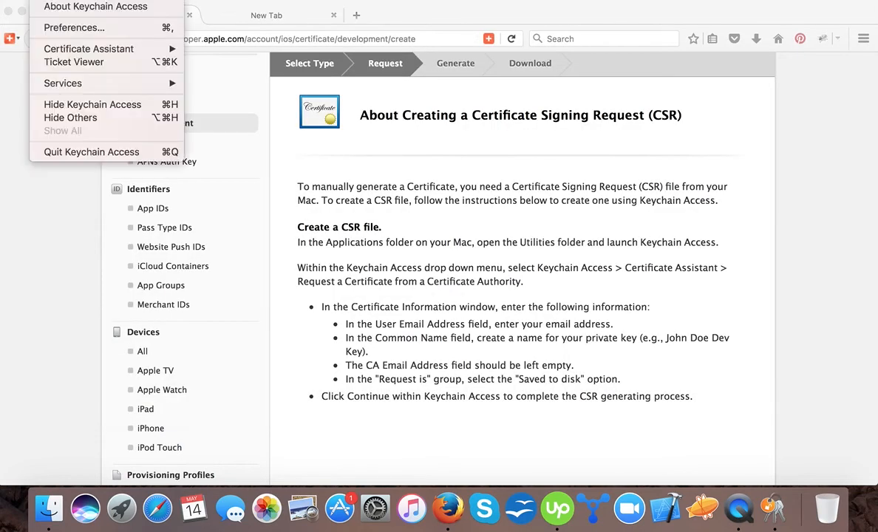
mouse_move(73, 28)
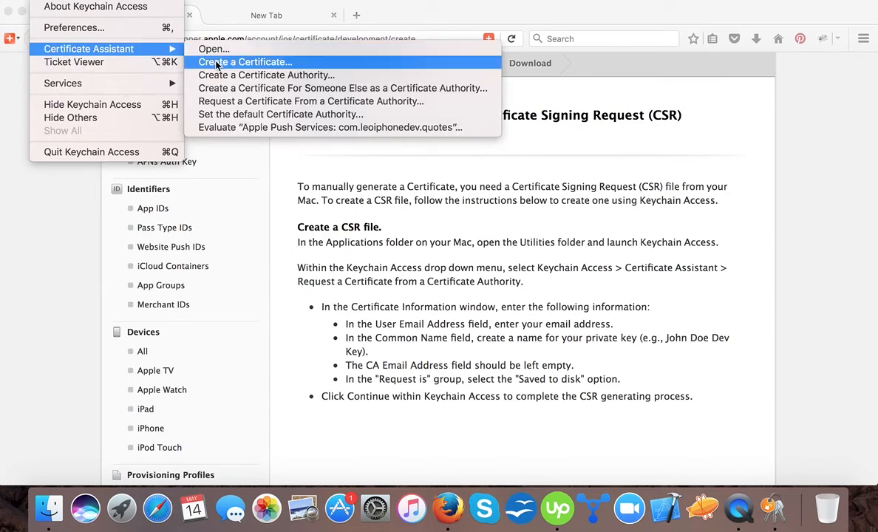
mouse_move(310, 101)
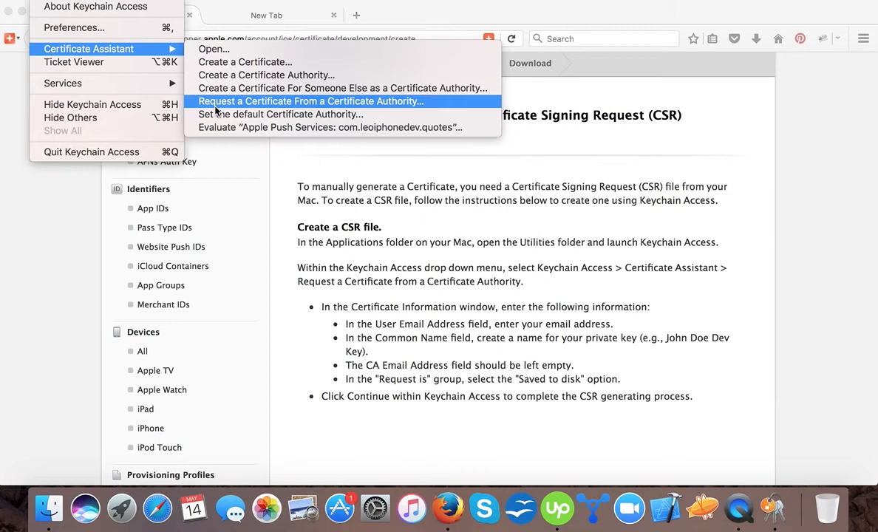
click(310, 101)
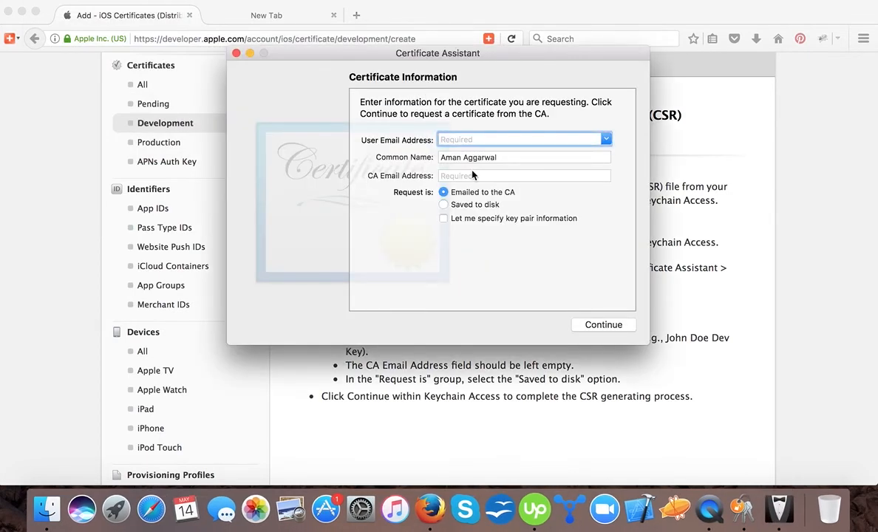
text(leoiphonedev)
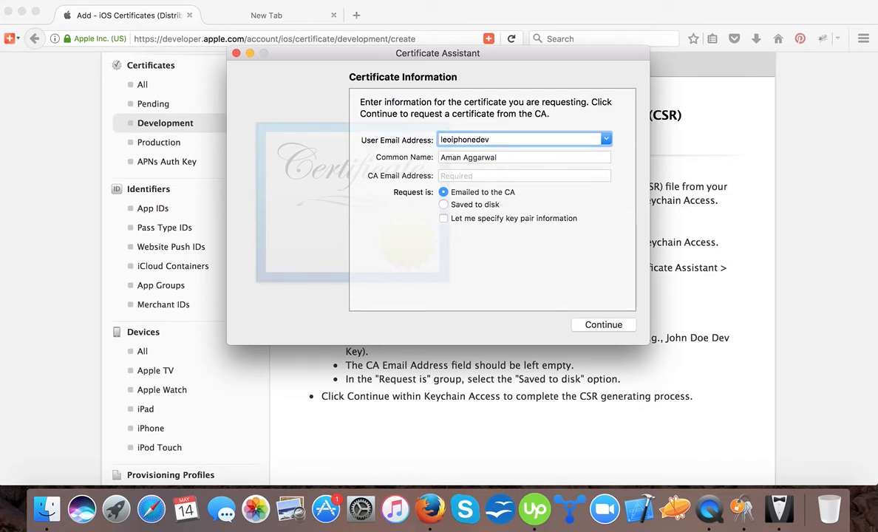
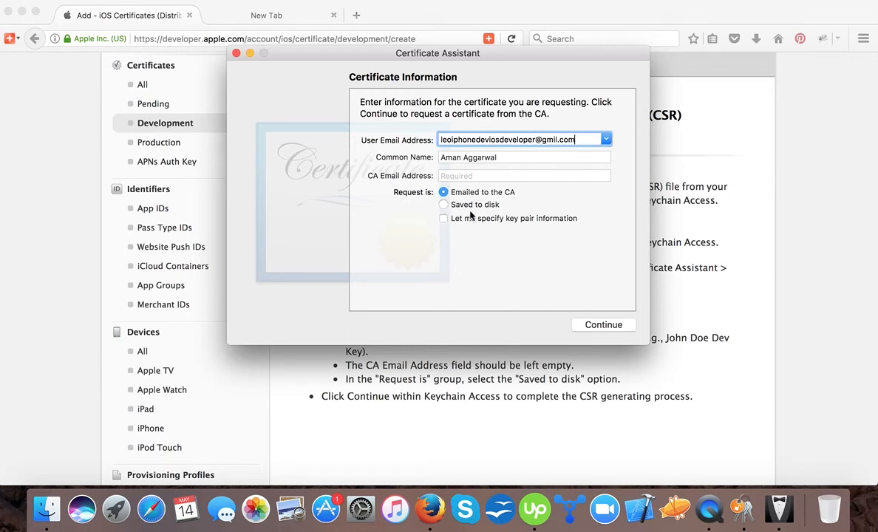
Save the signing request to the Desktop, replacing the existing request file
click(444, 204)
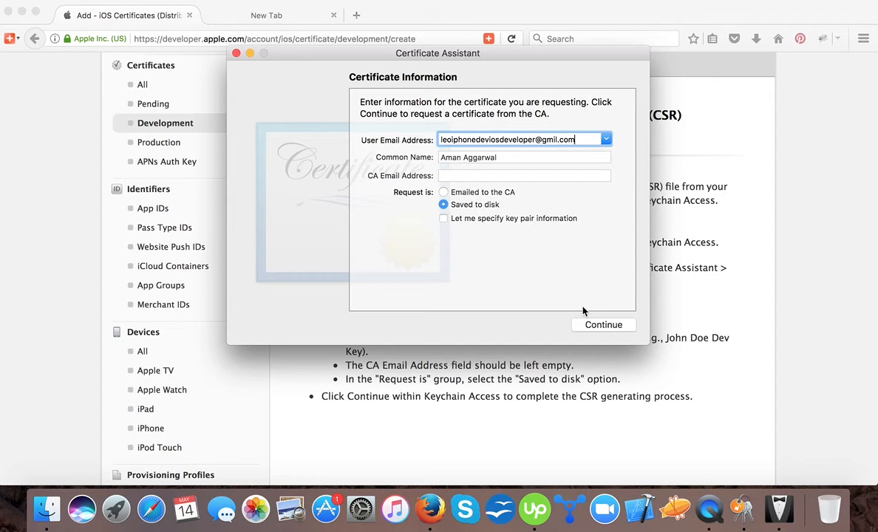
click(603, 325)
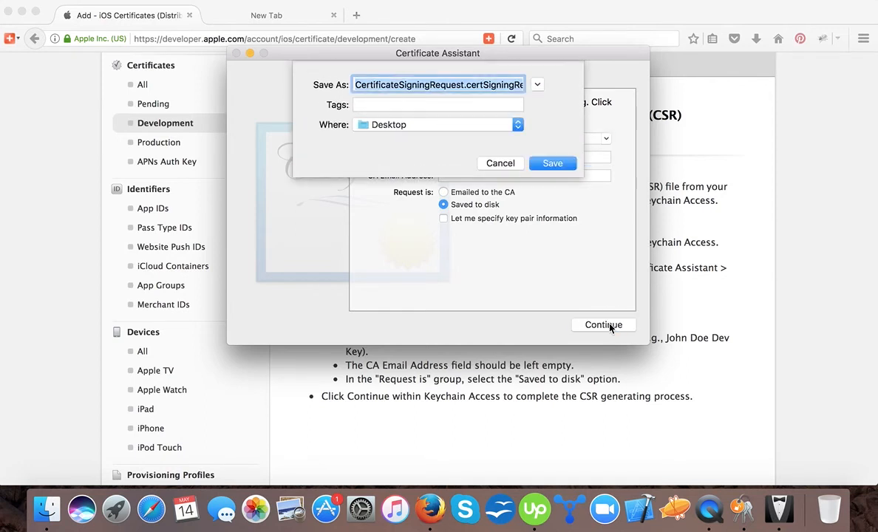
click(552, 163)
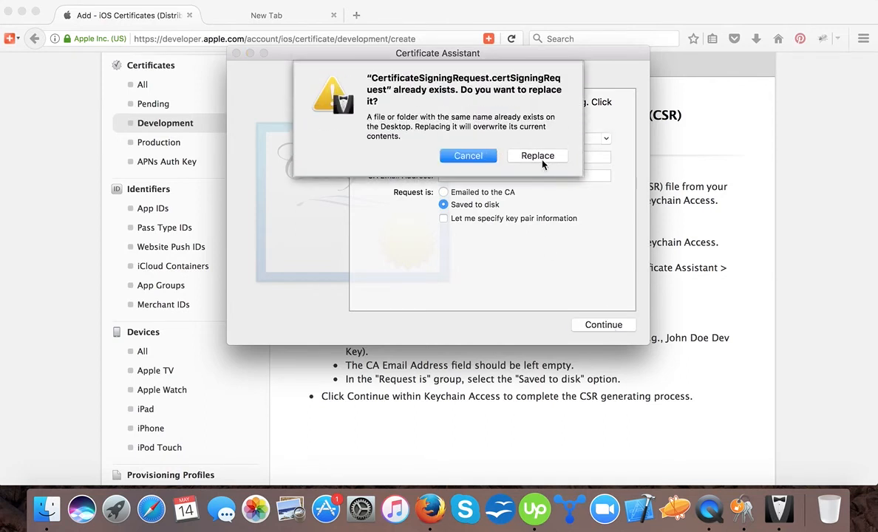
click(537, 155)
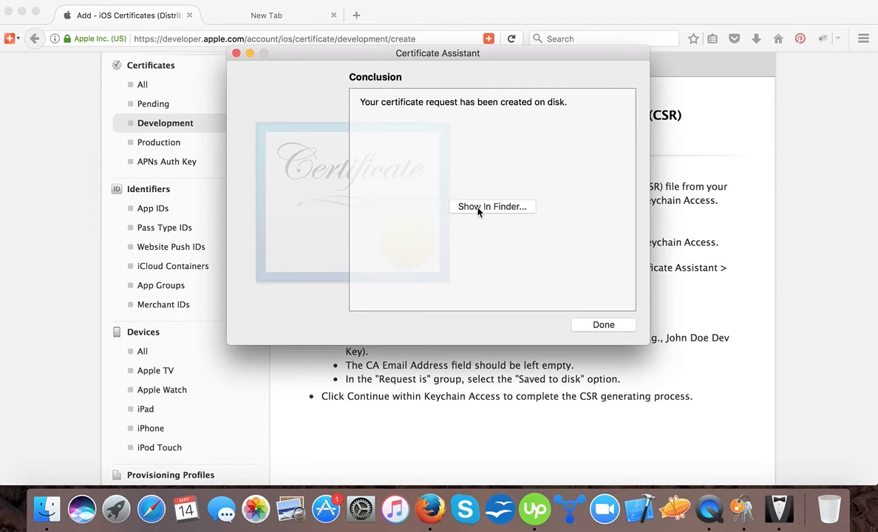
click(491, 206)
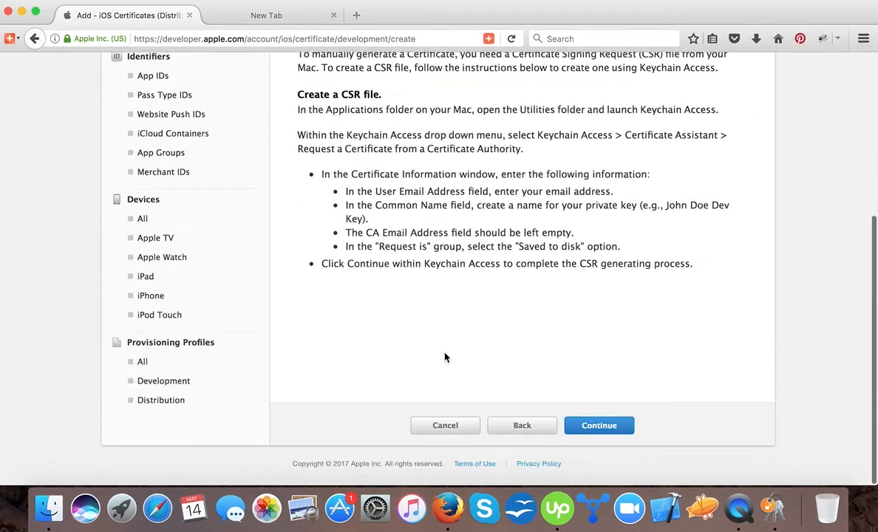
Choose CertificateSigningRequest.certSigningRequest as the file to upload
click(598, 425)
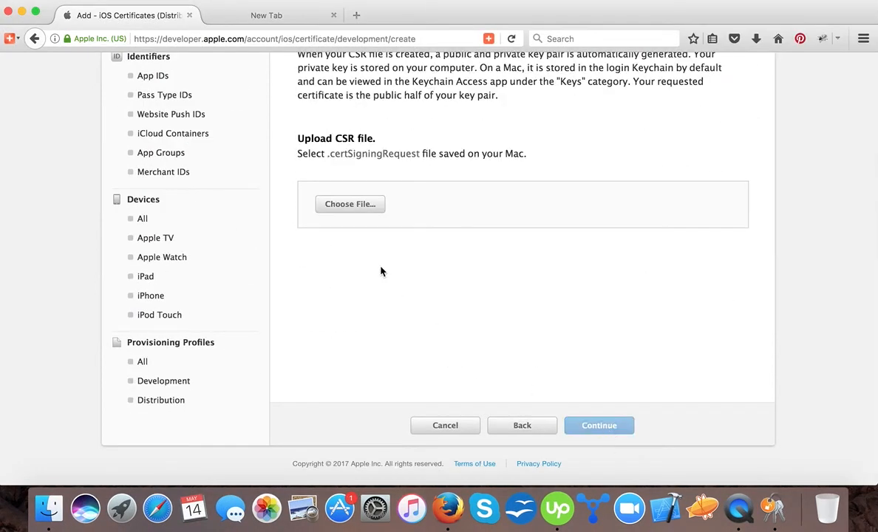
click(349, 204)
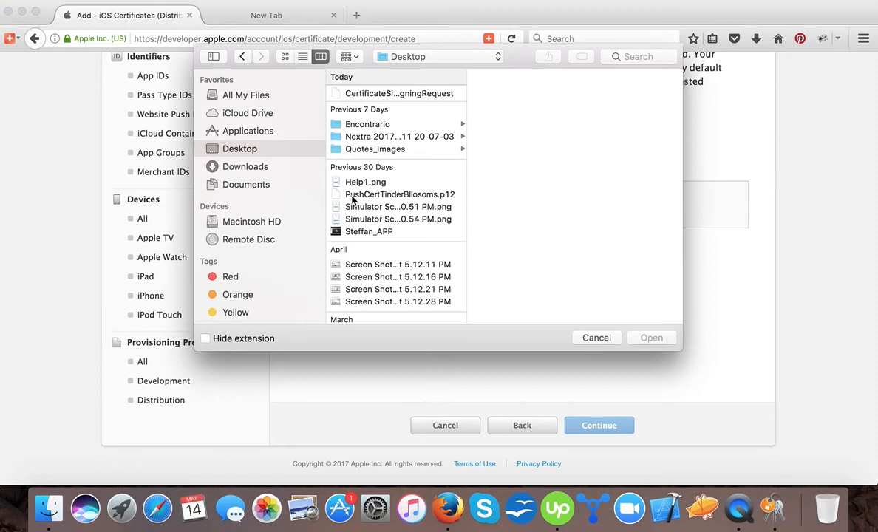
click(396, 92)
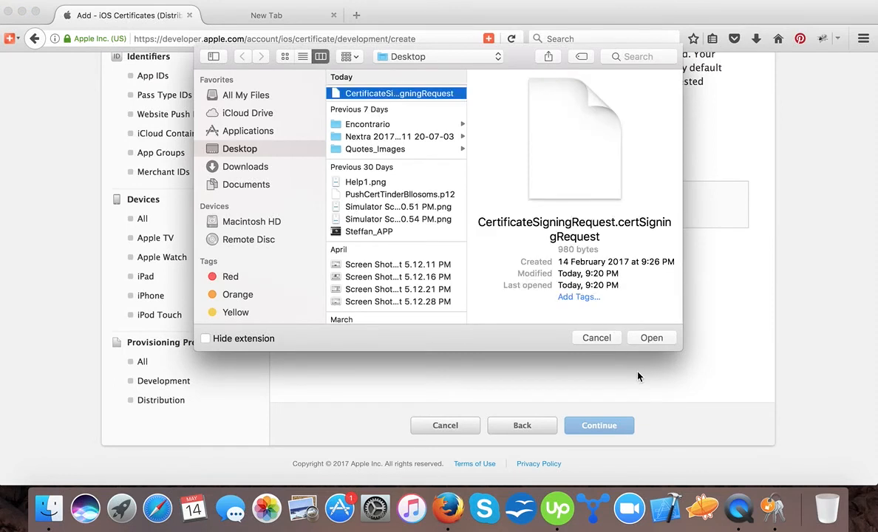
click(652, 337)
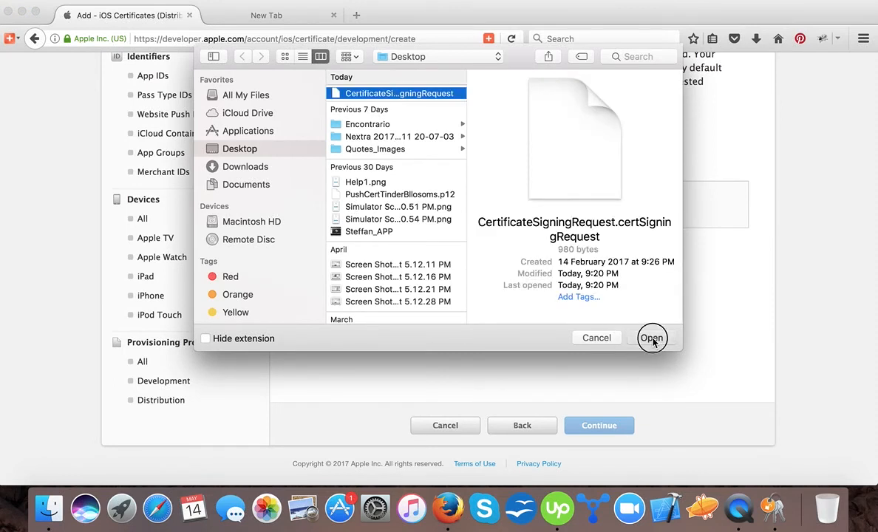
Submit the request to generate the iOS Development certificate and download ios_development.cer
click(652, 338)
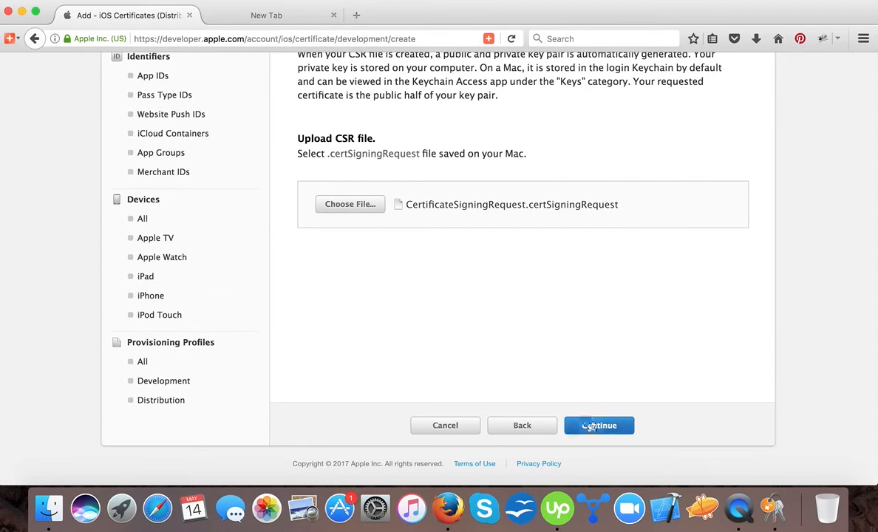
click(599, 425)
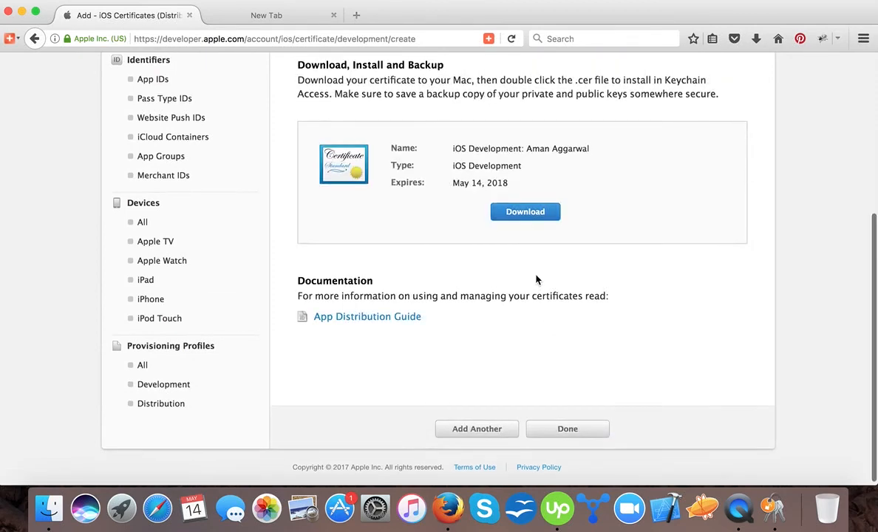
scroll(up, 3)
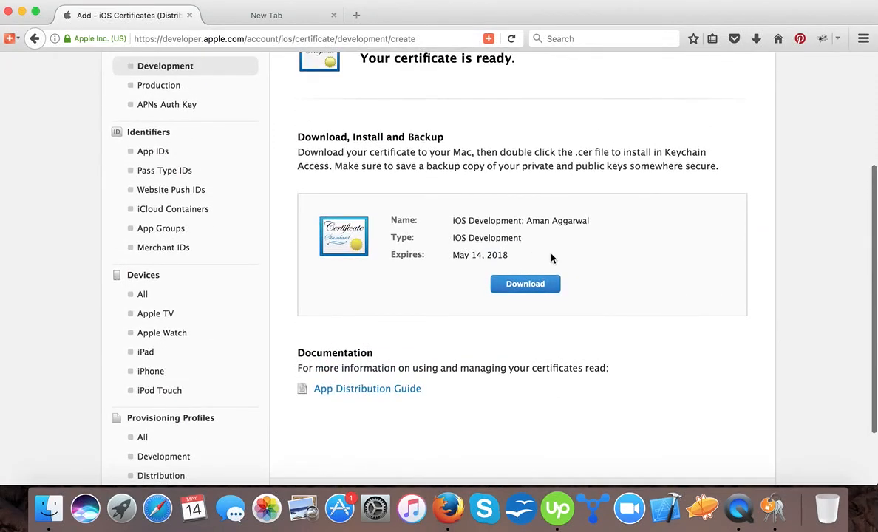
click(524, 283)
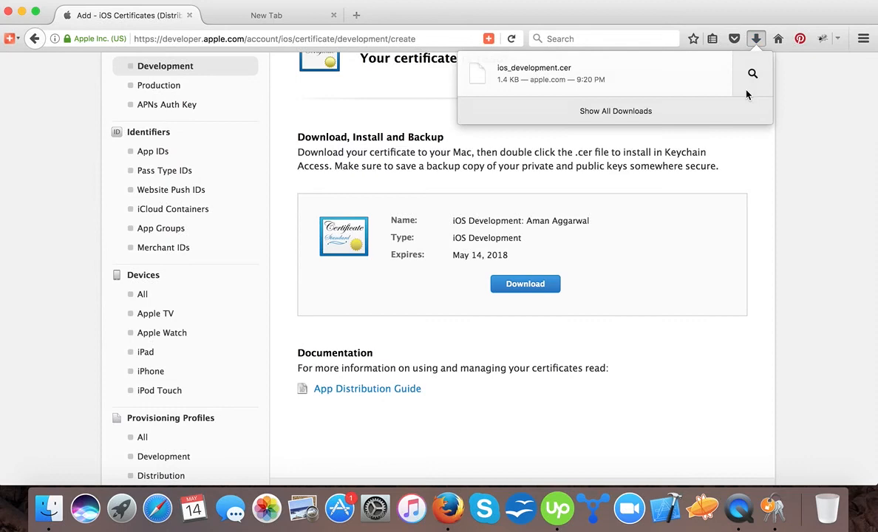
Show ios_development.cer in Finder and open it to install into the login keychain
click(614, 111)
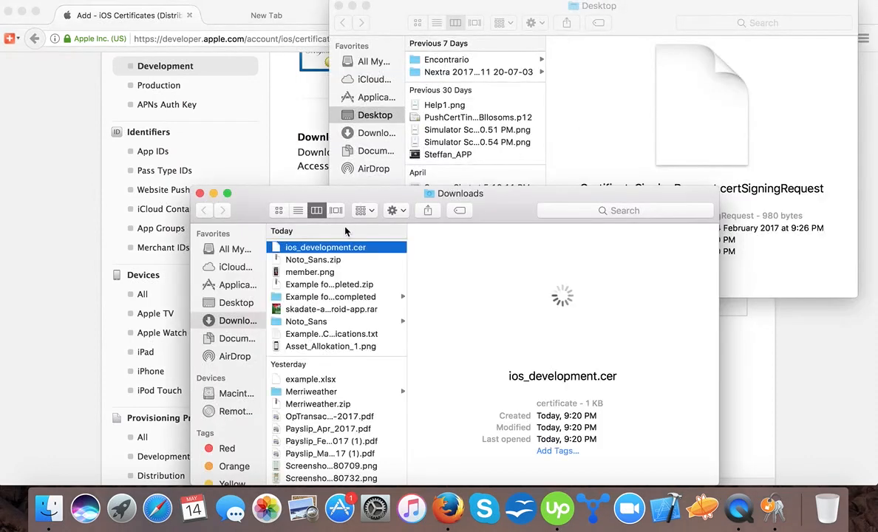
click(325, 247)
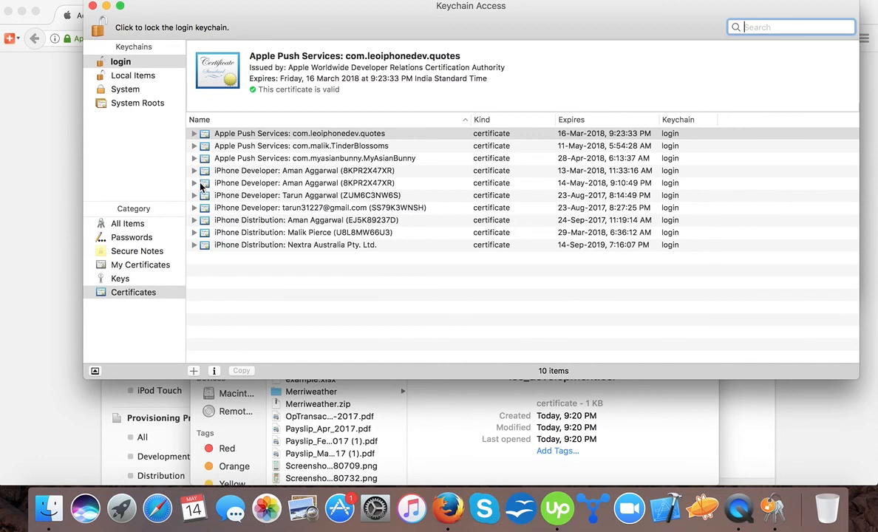
Expand the iPhone Developer certificate expiring 14 May 2018 to show its private key
click(194, 182)
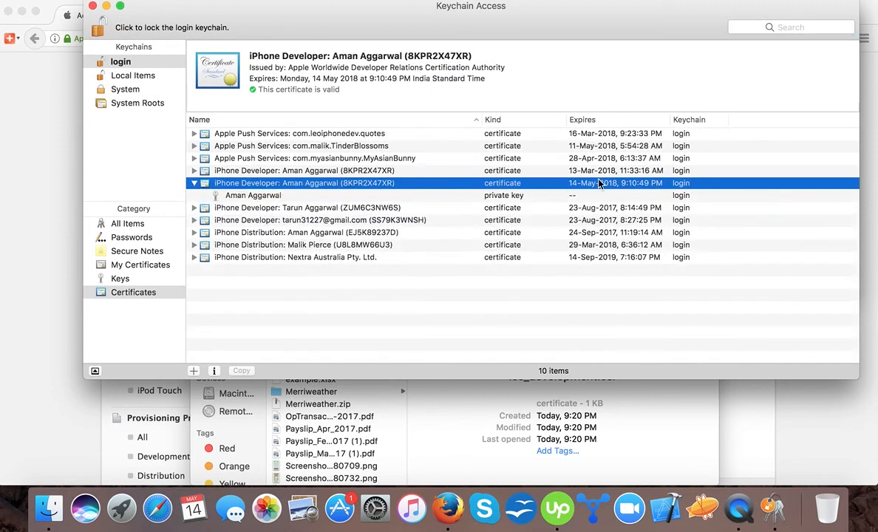
mouse_move(593, 194)
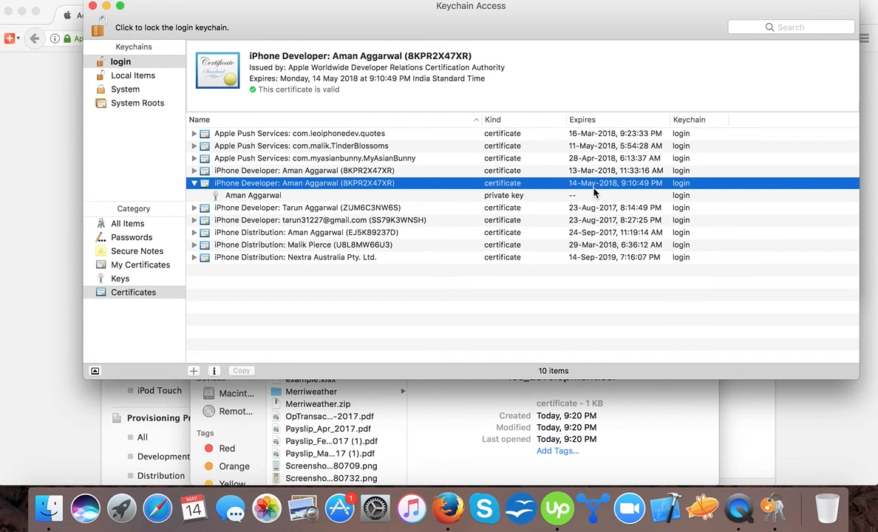
mouse_move(582, 198)
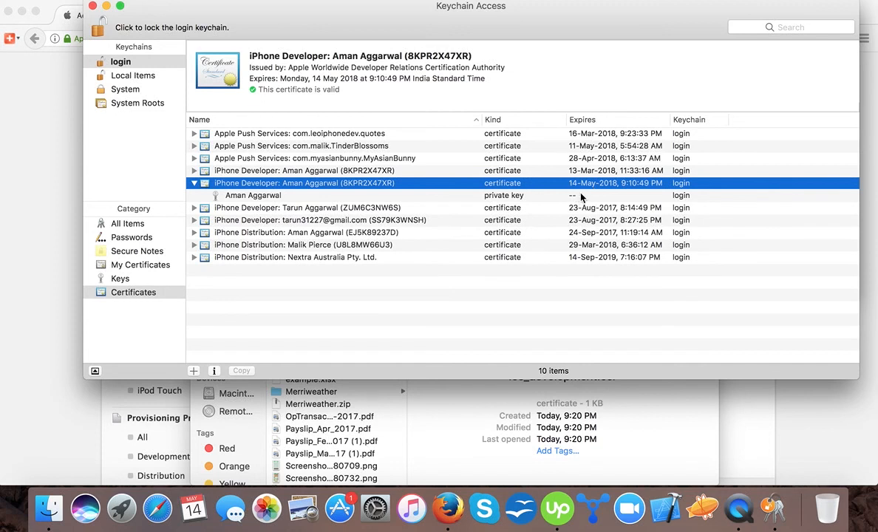
mouse_move(581, 185)
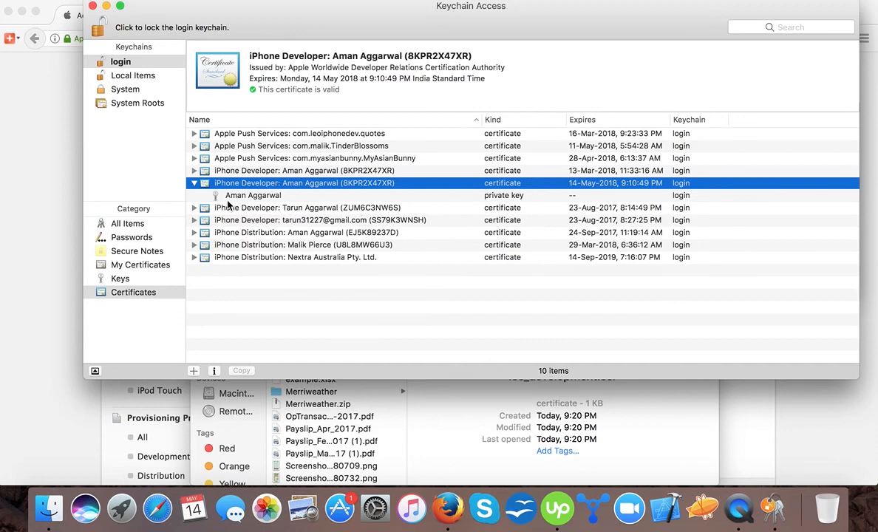
mouse_move(185, 116)
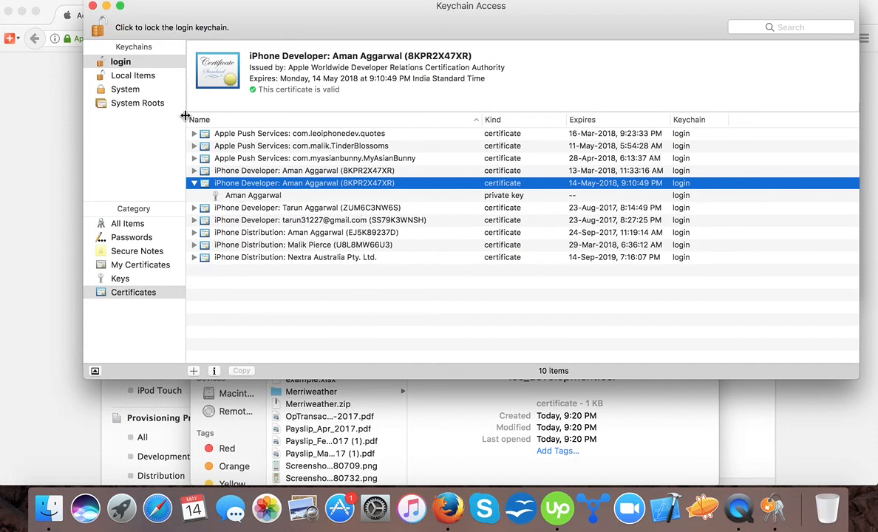